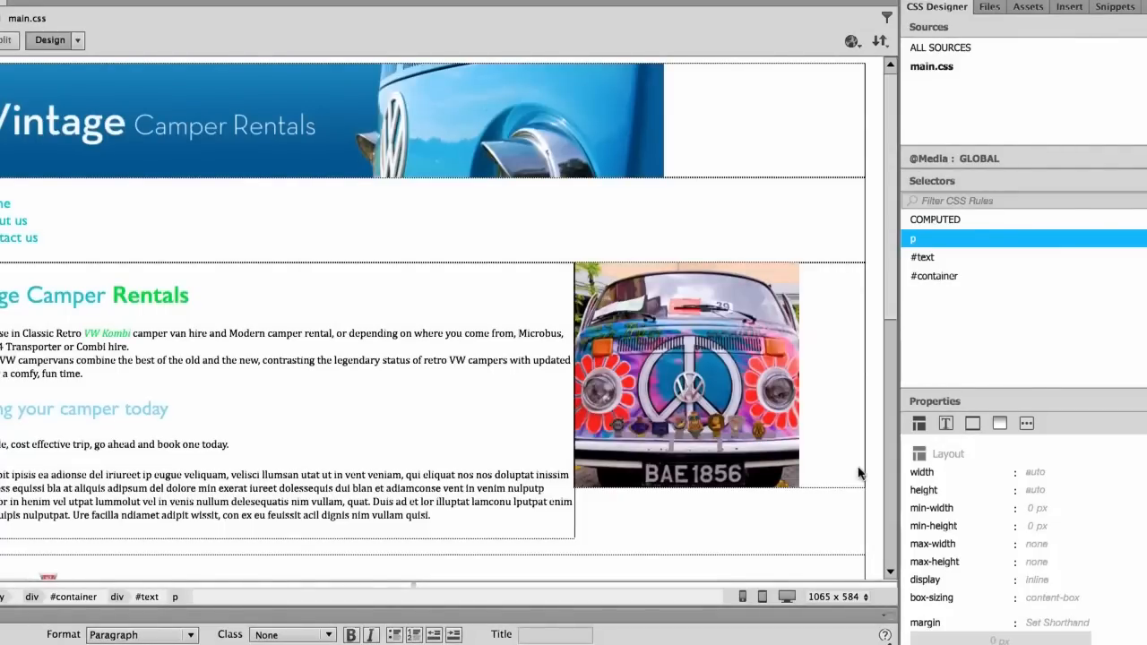
{"action": "mouse_move", "coordinate": [487, 382]}
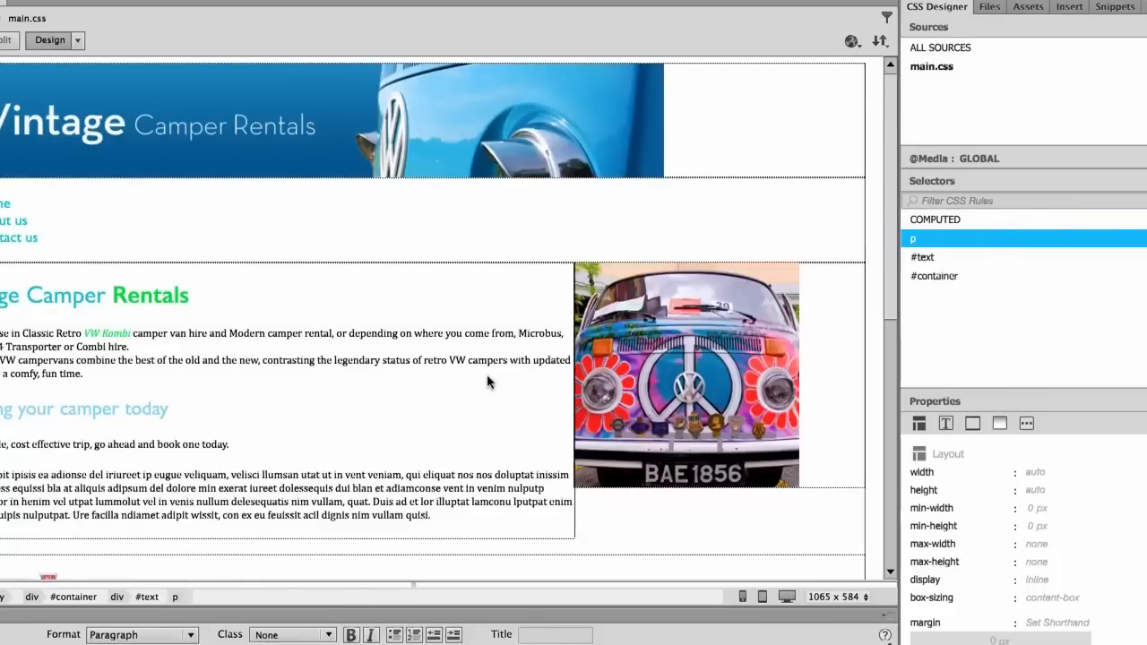
- Select and remove the 'book one today' subheading and lower paragraphs from the #text div
{"action": "left_click", "coordinate": [129, 348]}
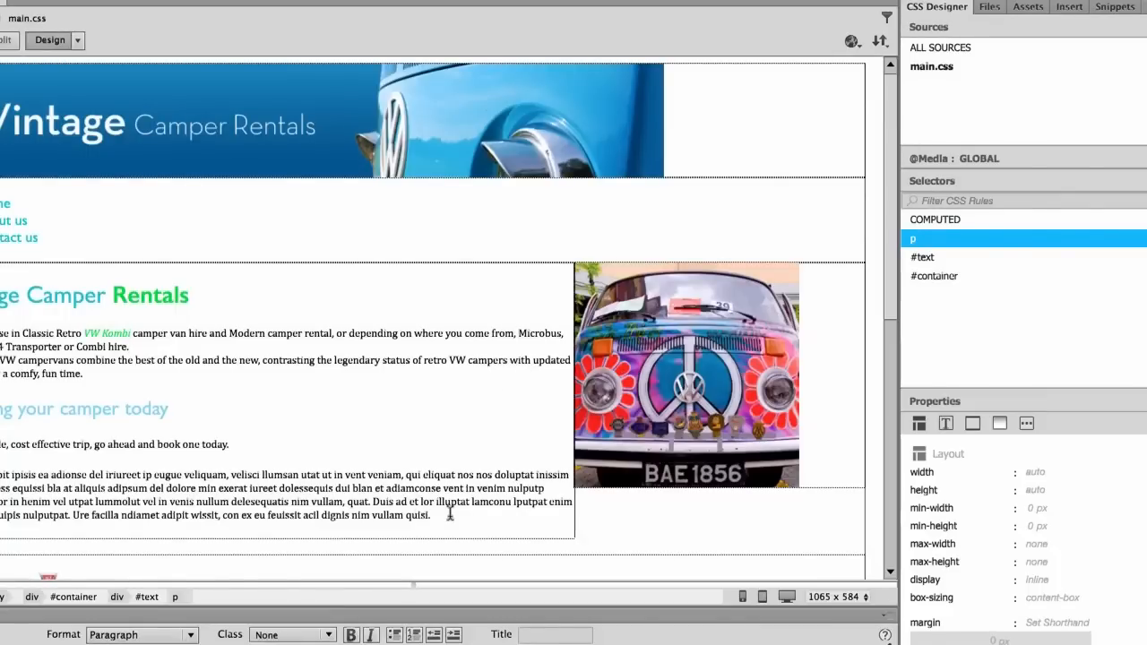
{"action": "left_click", "coordinate": [427, 514]}
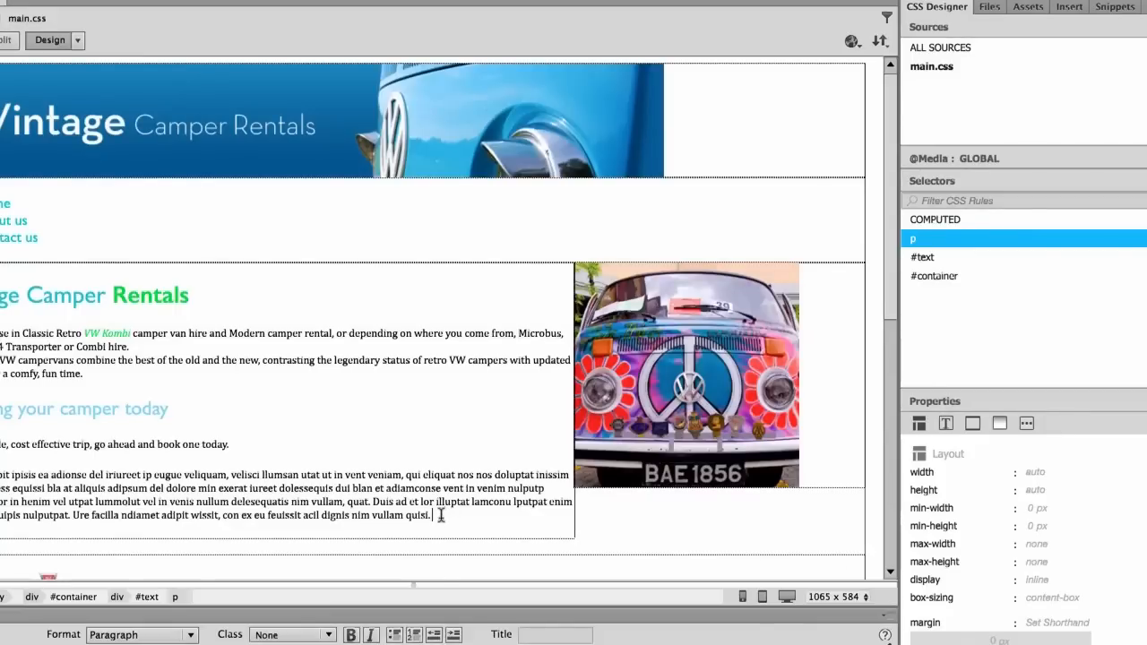
{"action": "scroll", "scroll_direction": "down", "scroll_amount": 3}
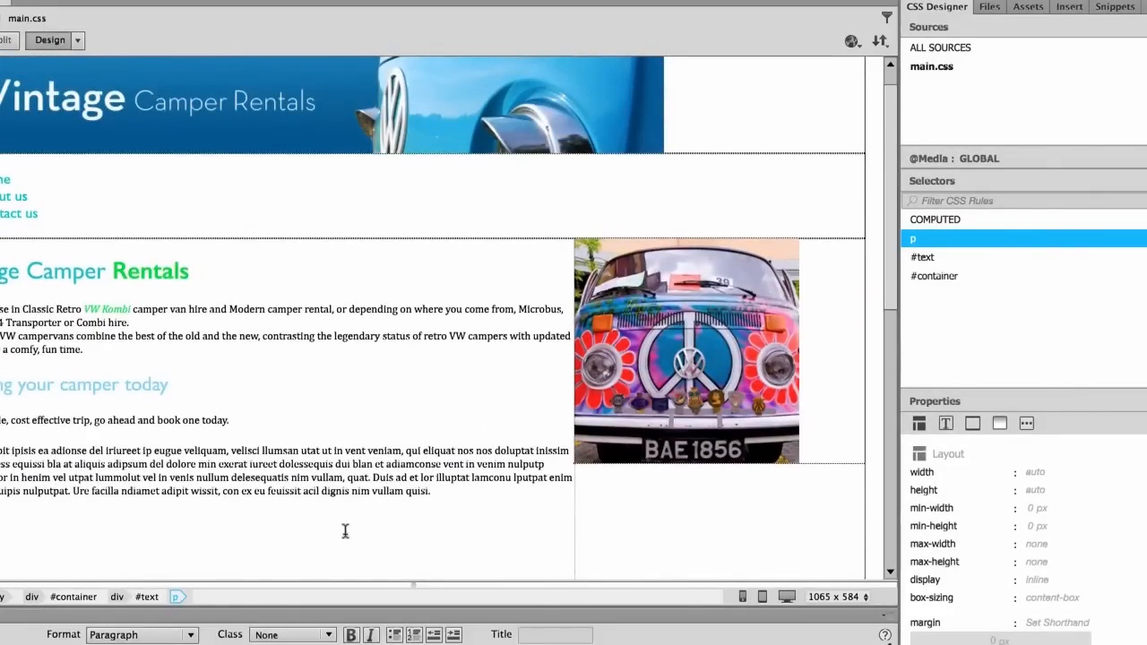
{"action": "mouse_move", "coordinate": [280, 554]}
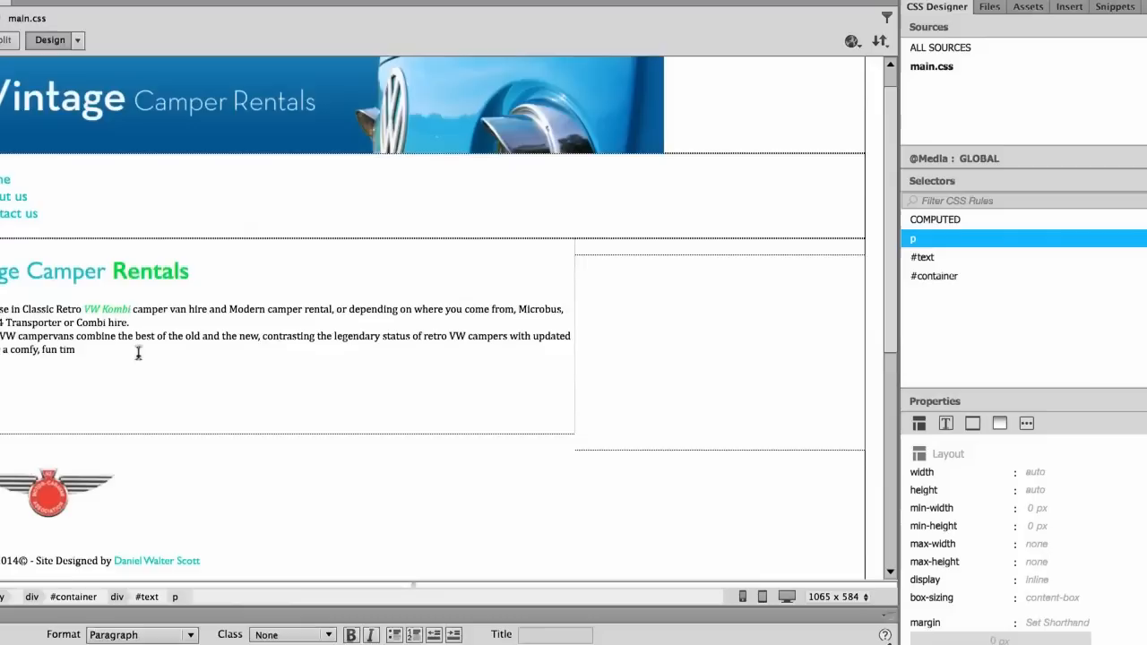
{"action": "mouse_move", "coordinate": [142, 386]}
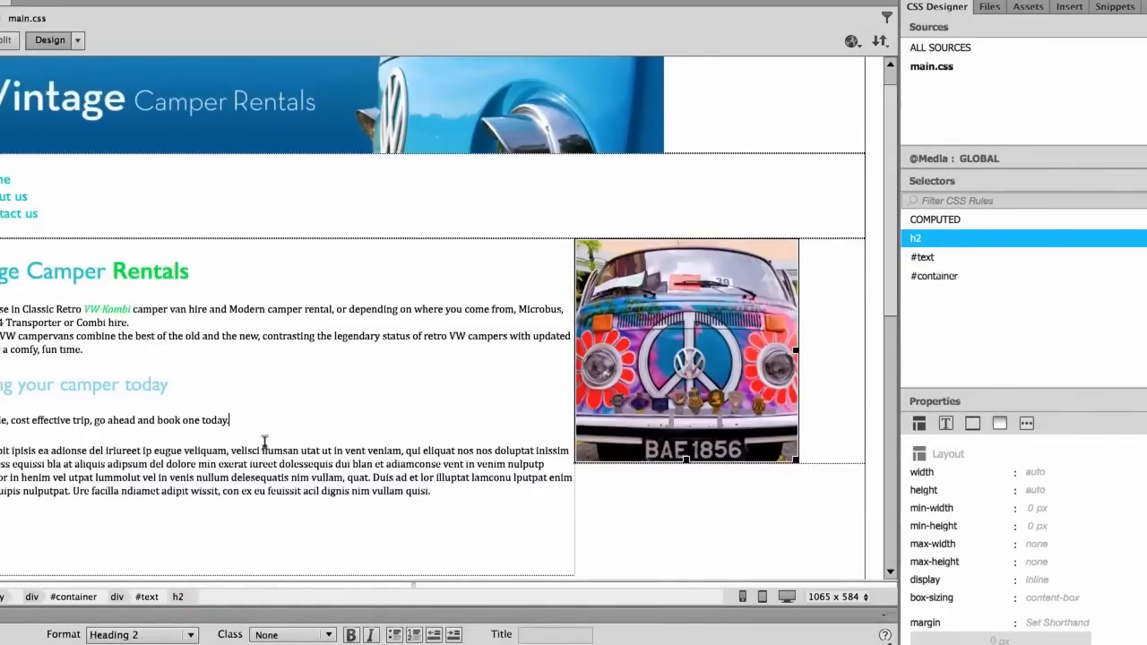
{"action": "mouse_move", "coordinate": [390, 552]}
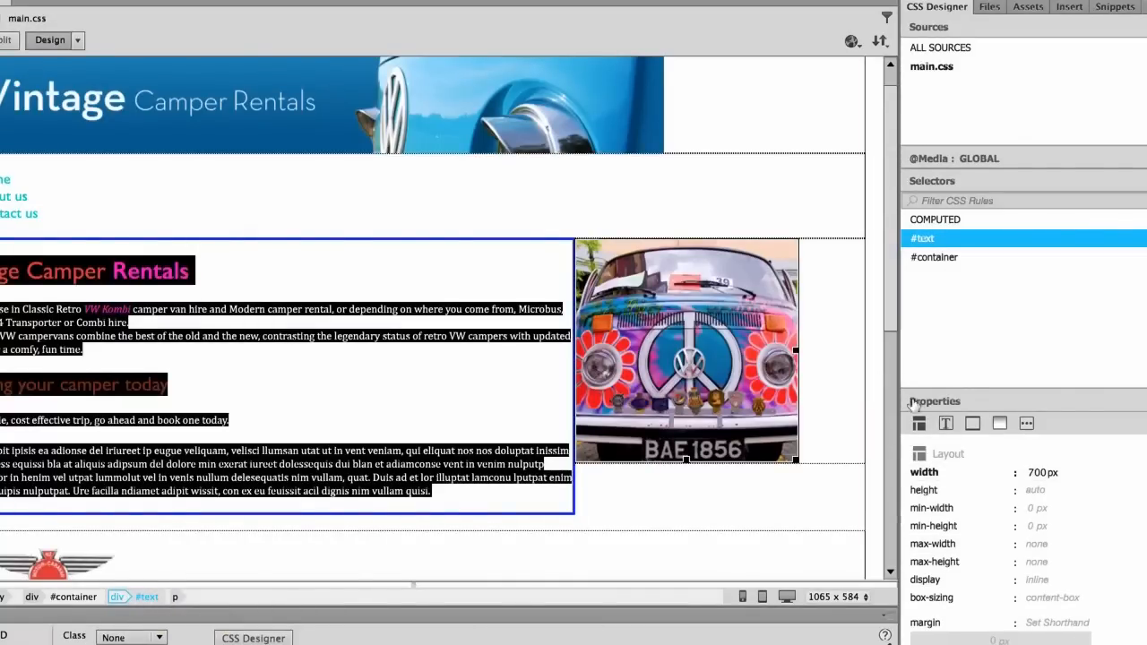
{"action": "mouse_move", "coordinate": [925, 491]}
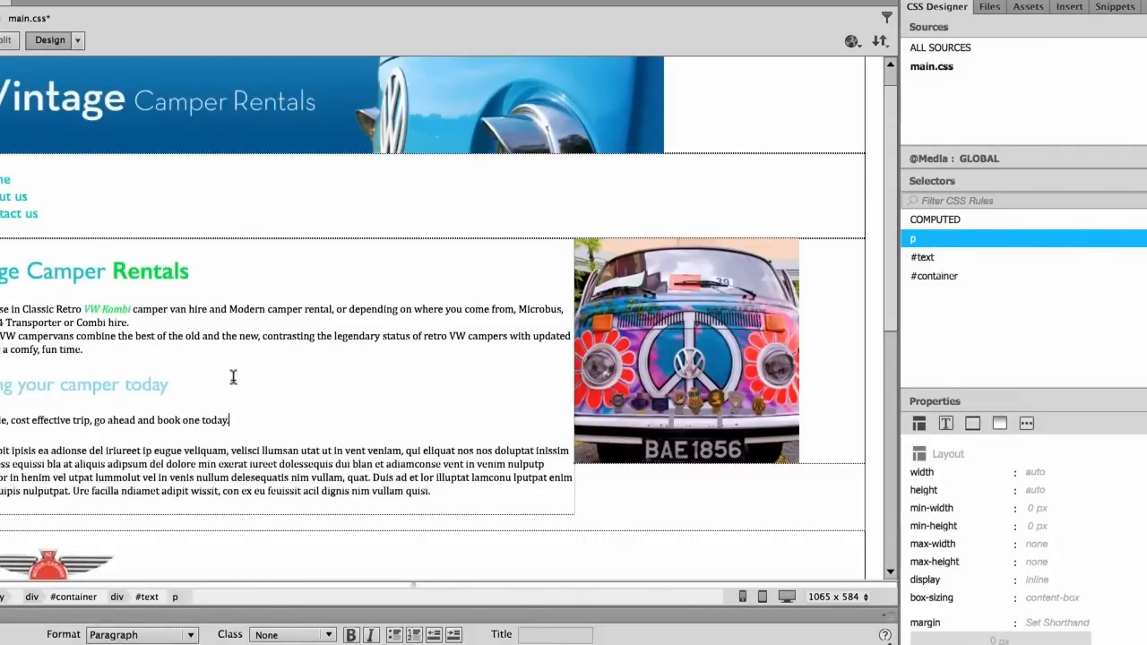
{"action": "mouse_move", "coordinate": [193, 325]}
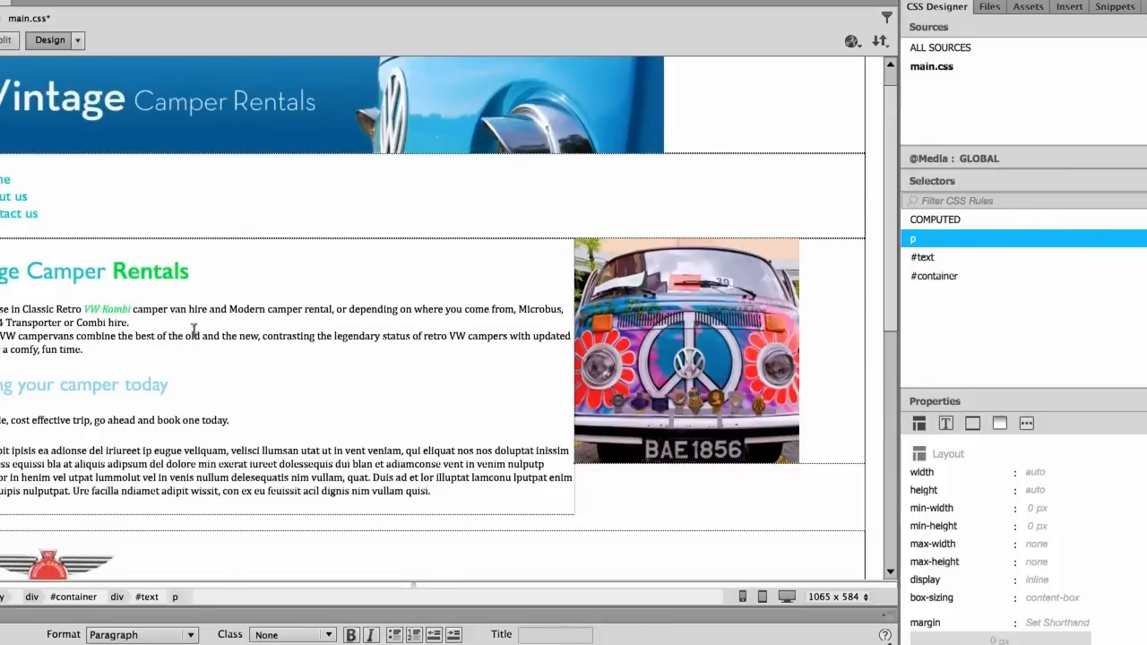
{"action": "mouse_move", "coordinate": [225, 355]}
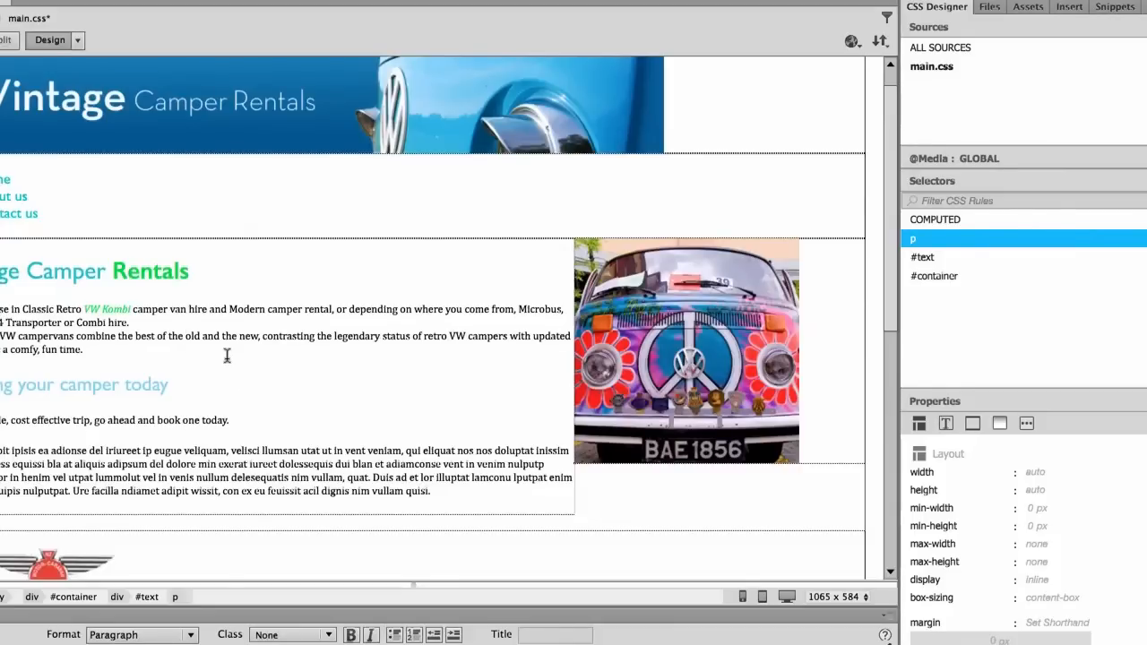
{"action": "mouse_move", "coordinate": [342, 413]}
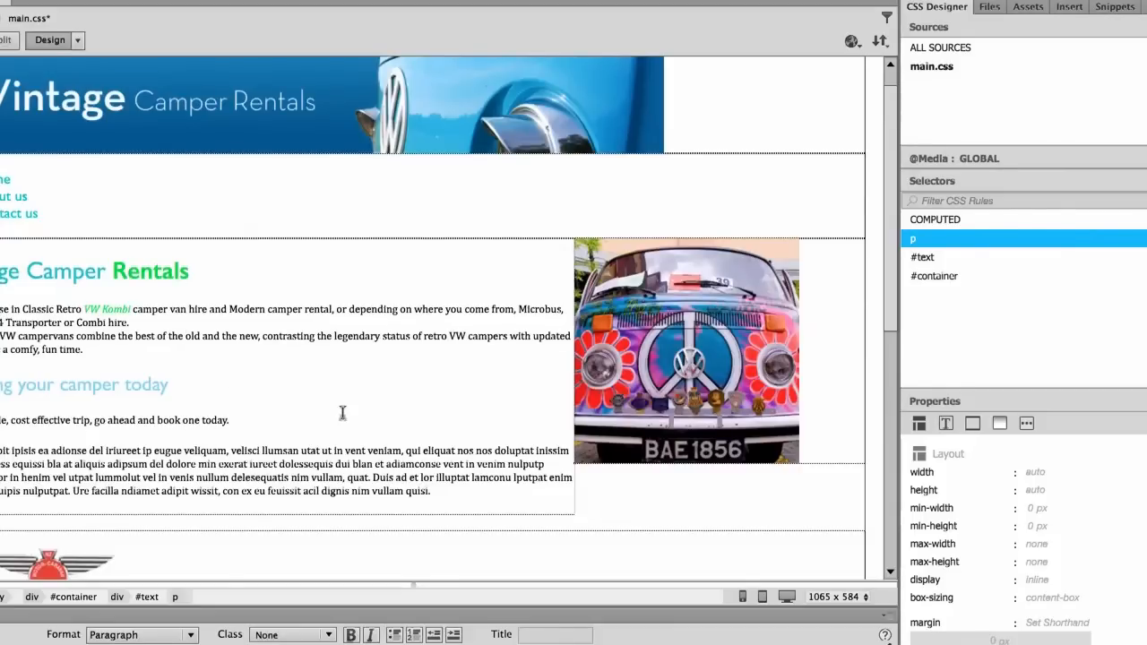